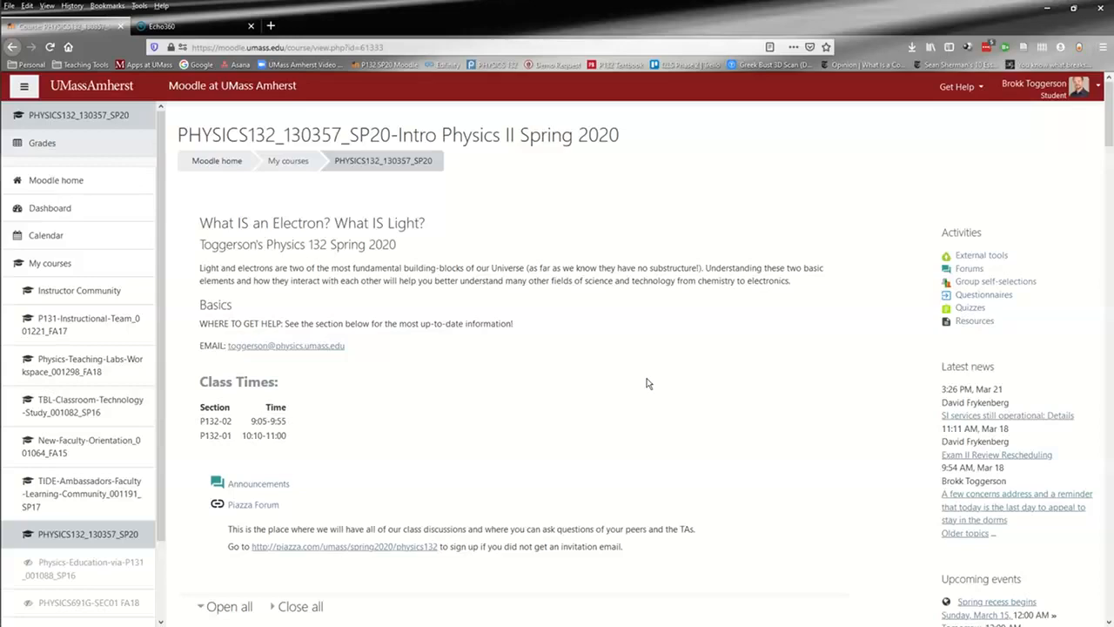
# Scroll the PHYSICS132 course page down to the Zoom Groups for Solos section.
pyautogui.scroll(-3)
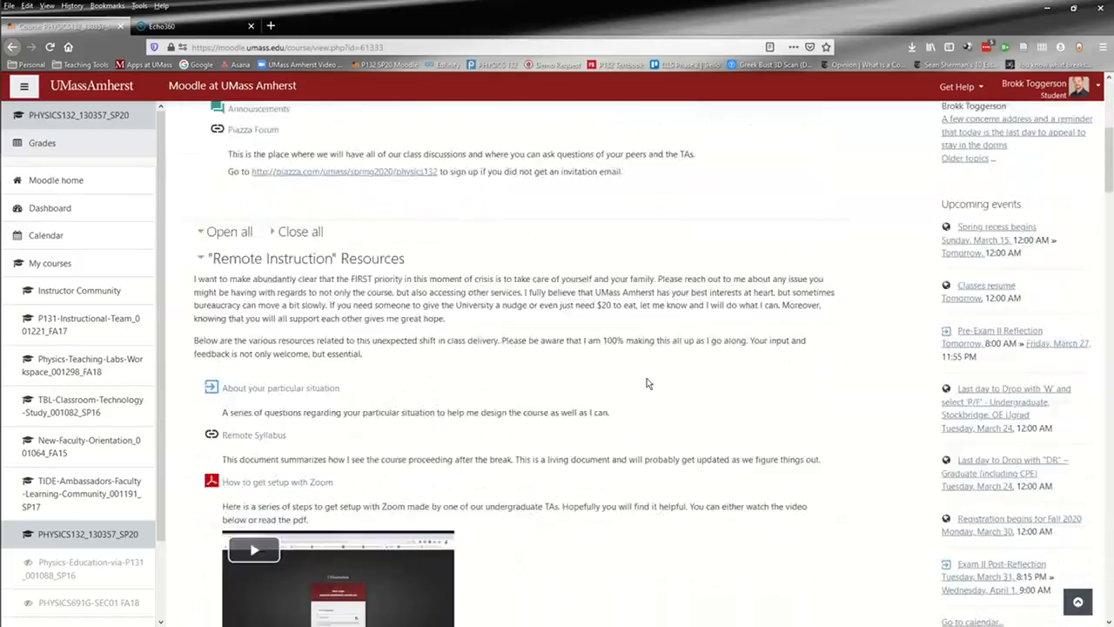
pyautogui.scroll(-3)
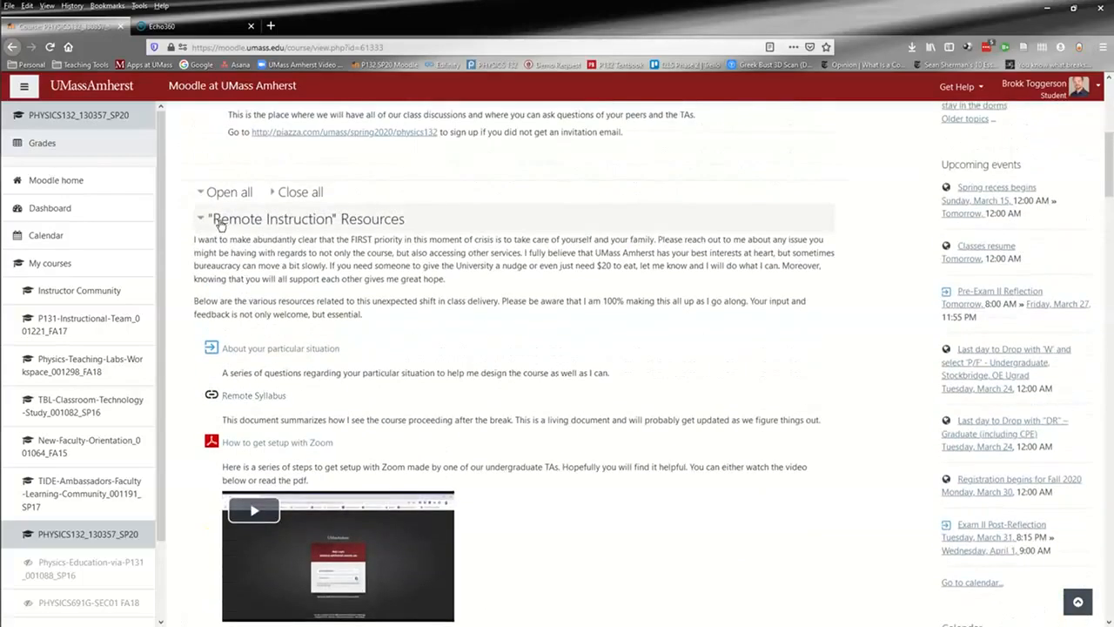
pyautogui.scroll(-3)
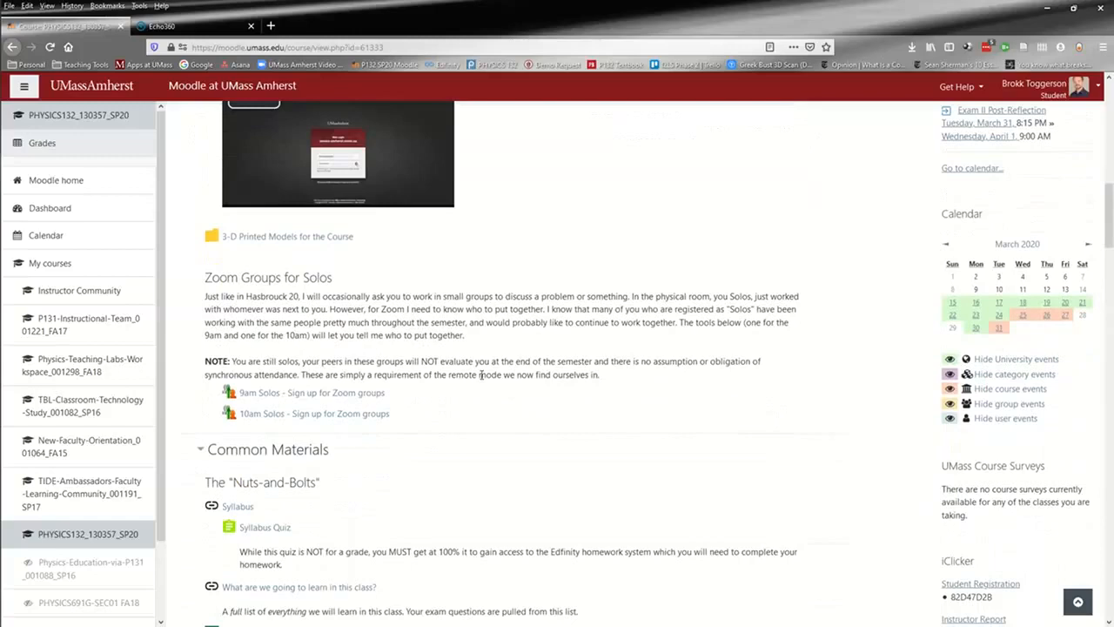
pyautogui.moveTo(261, 393)
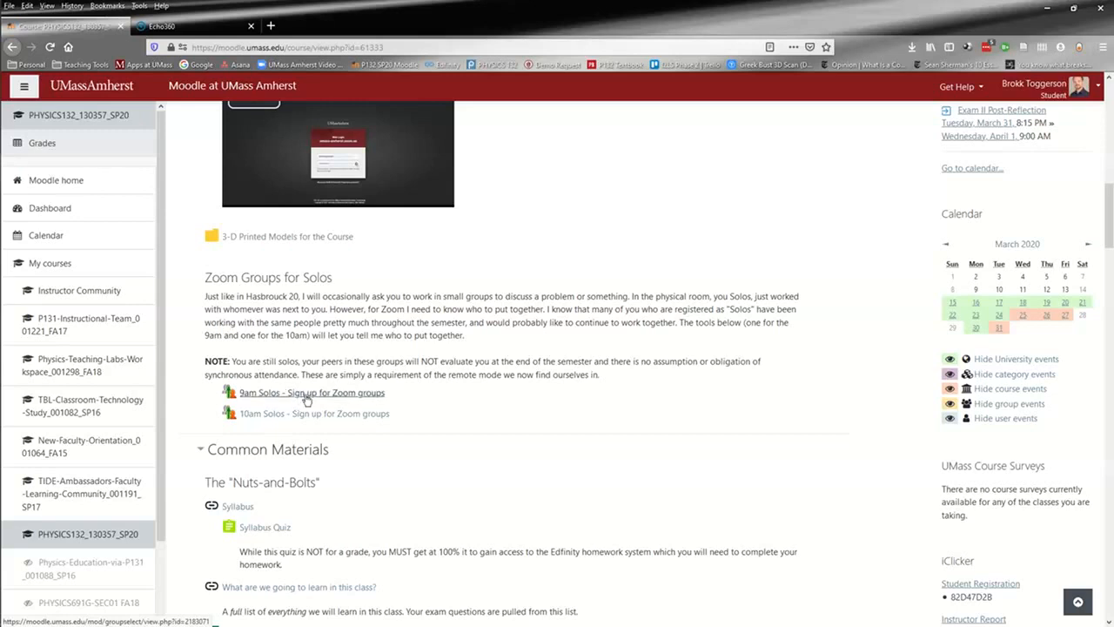
# Open the '9am Solos - Sign up for Zoom groups' activity.
pyautogui.click(310, 394)
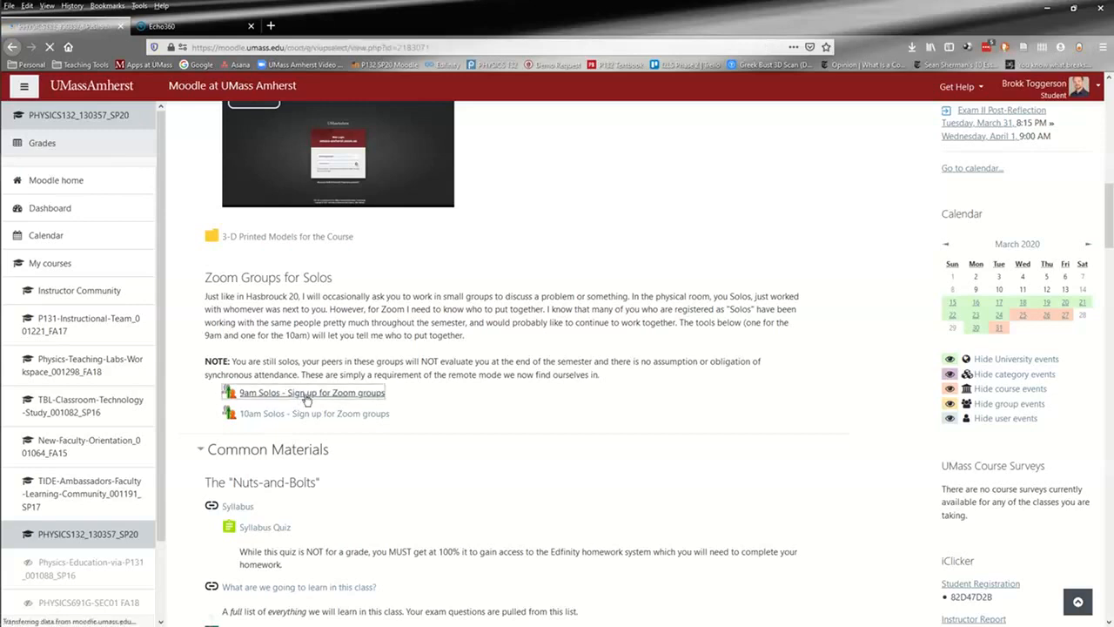
# Review the one existing group on the 9am Solos sign-up page and begin creating a new group.
pyautogui.click(309, 393)
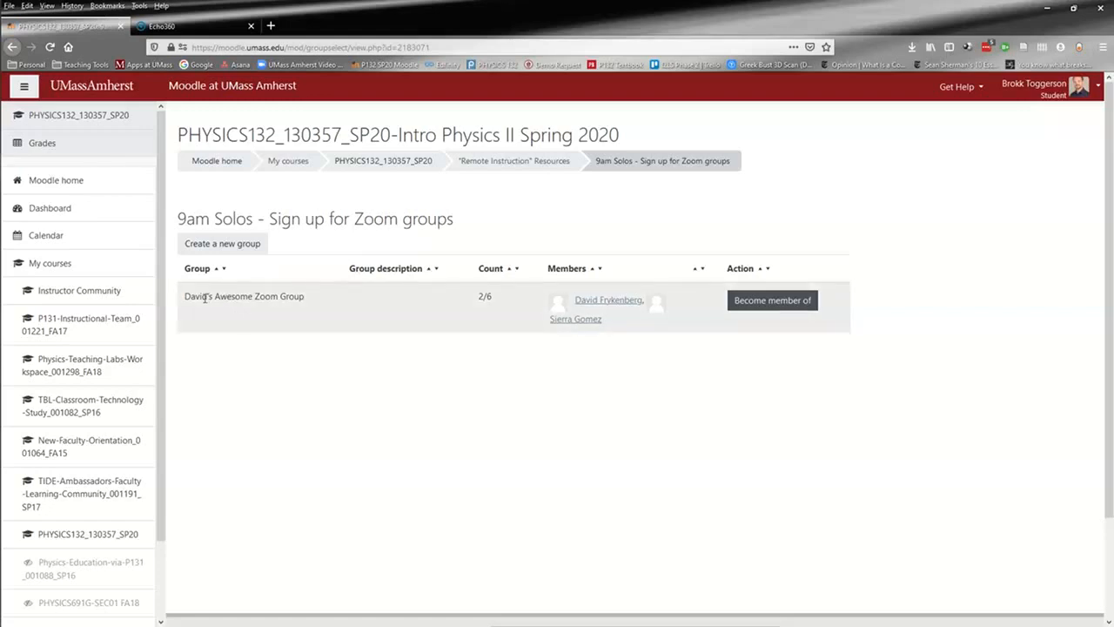
pyautogui.moveTo(610, 300)
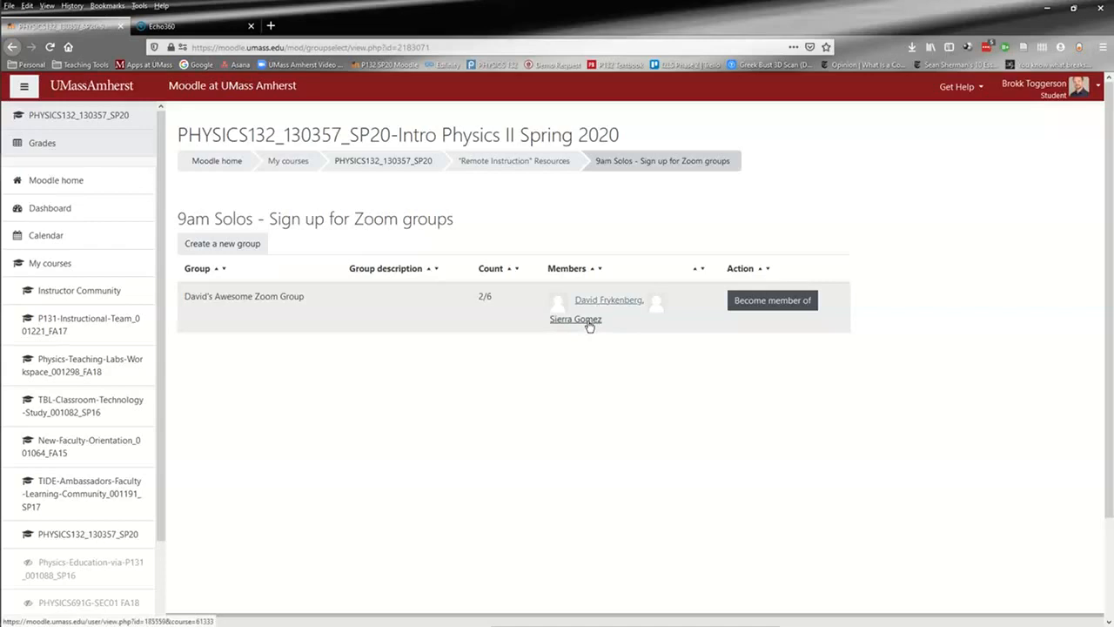
pyautogui.moveTo(484, 377)
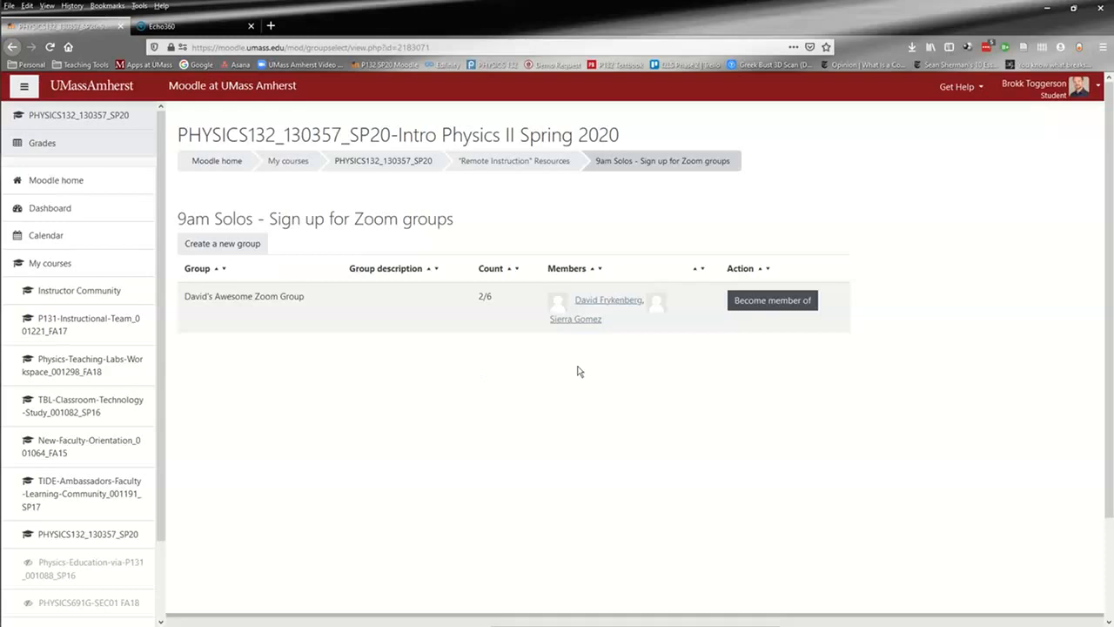
pyautogui.moveTo(772, 306)
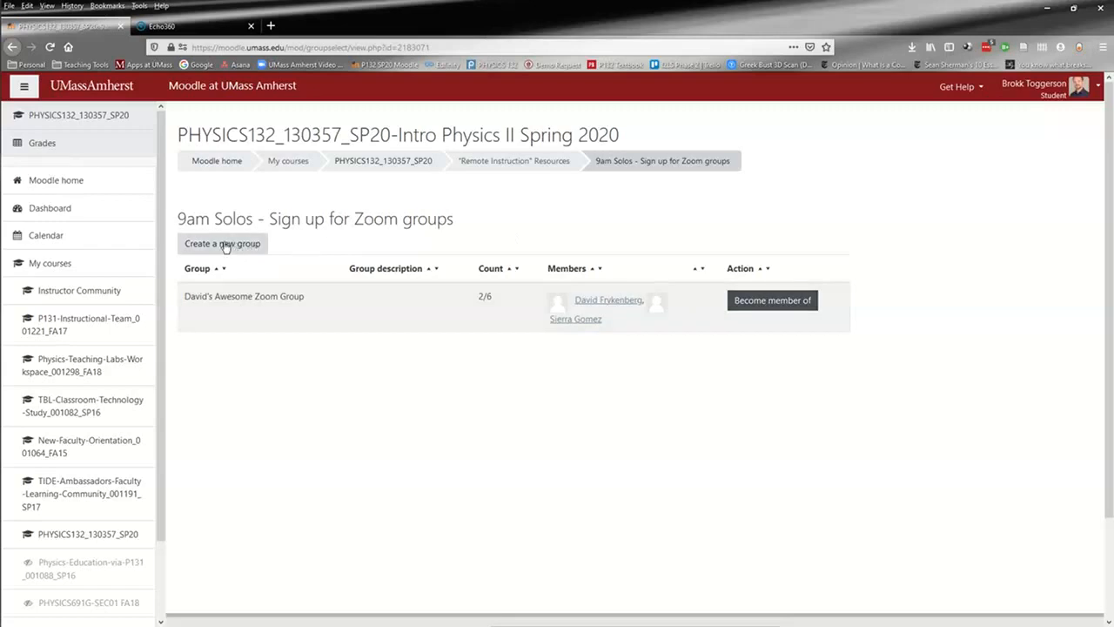
pyautogui.click(223, 244)
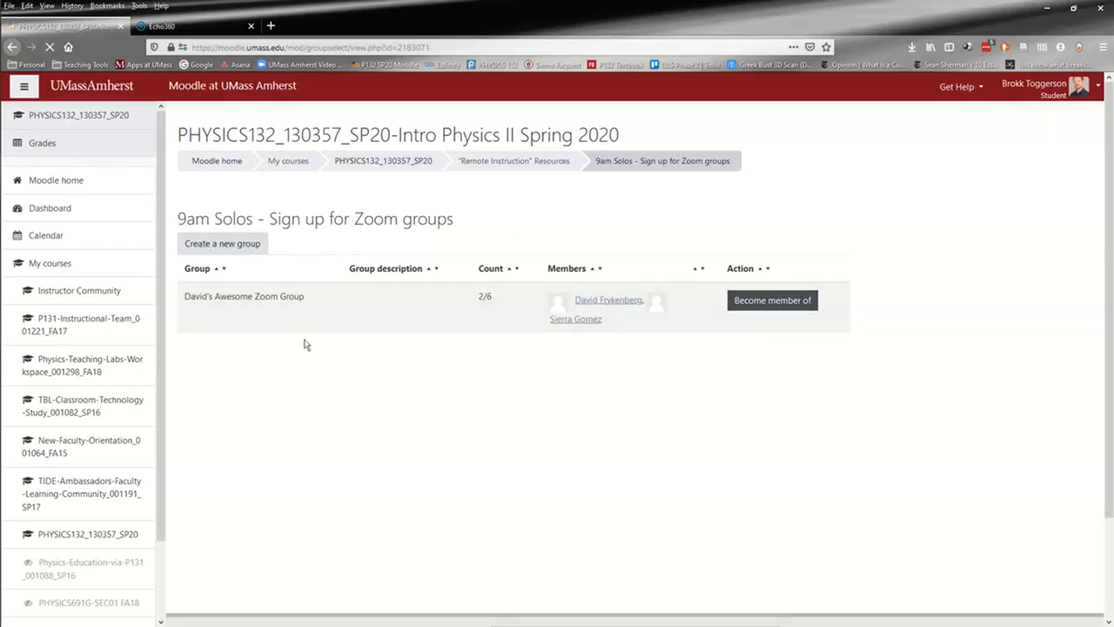
# Name the group "Dr. T.'s BESTEST group" and create it with yourself as its only member.
pyautogui.click(223, 244)
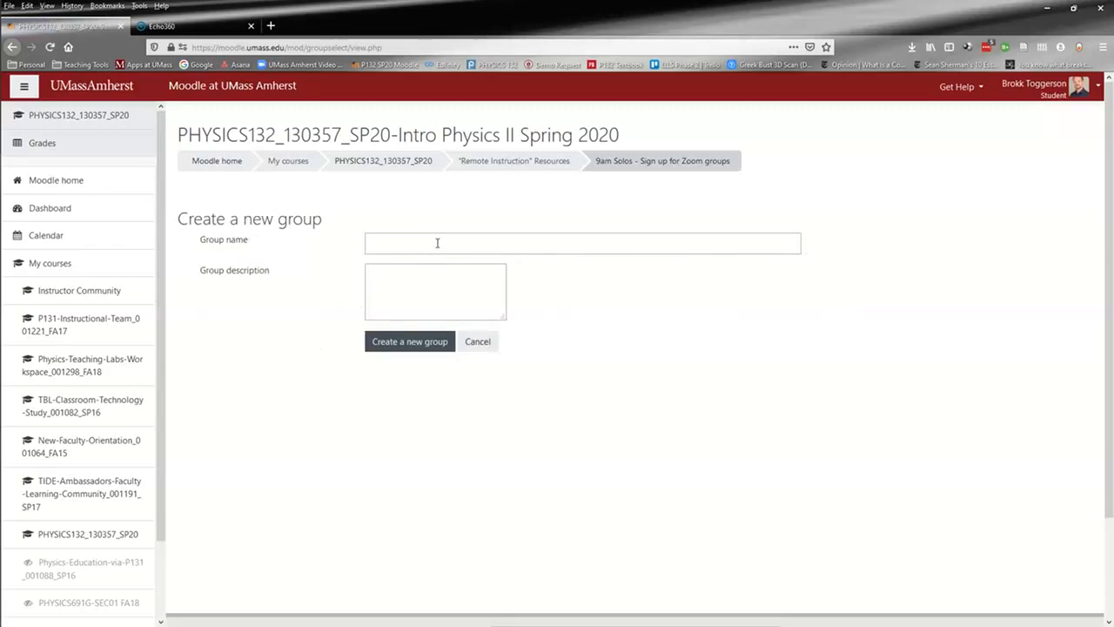
pyautogui.write('Dr. T')
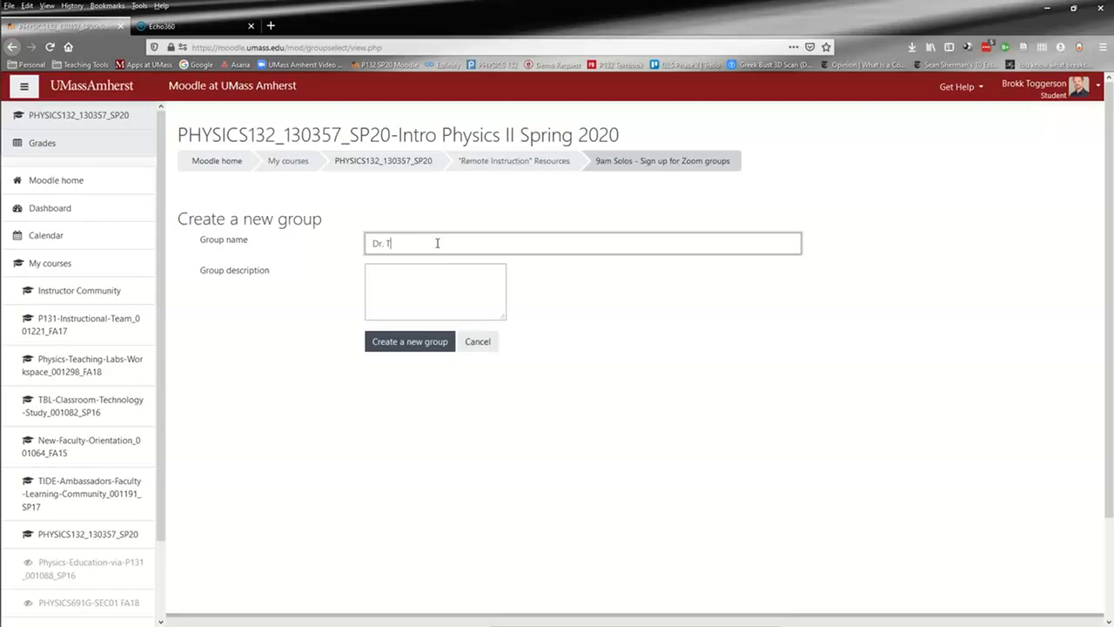
pyautogui.write(".'s")
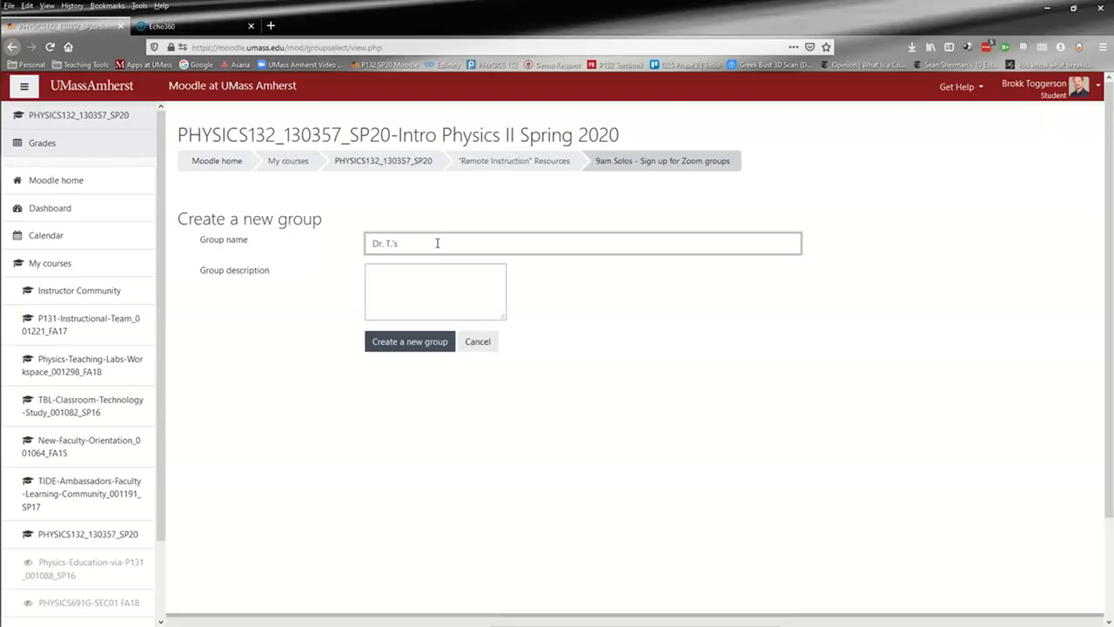
pyautogui.write('BESTEST!')
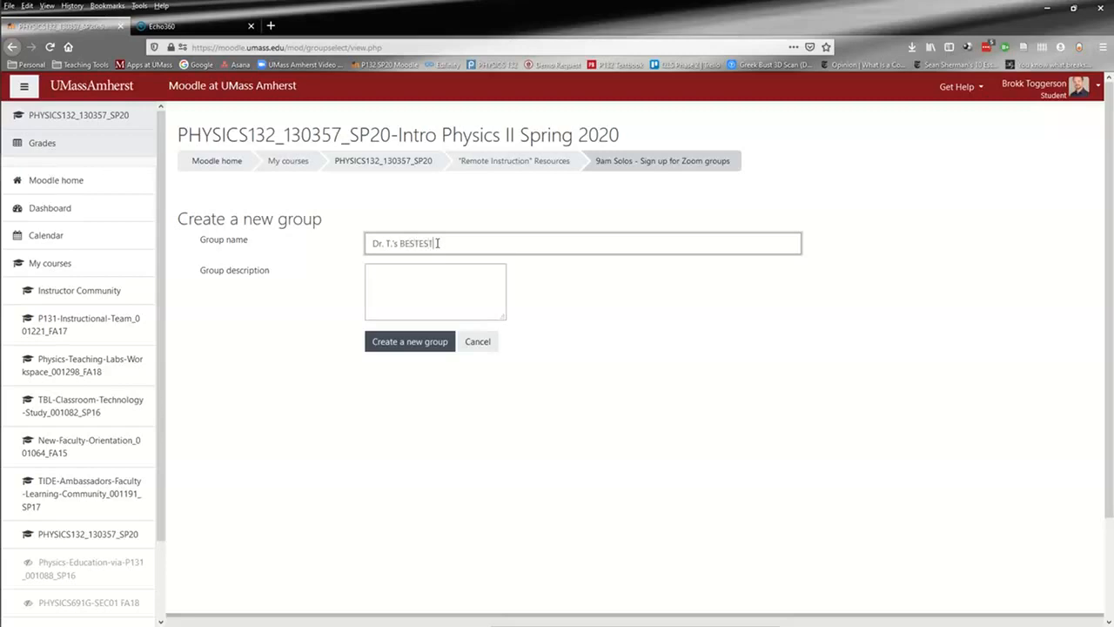
pyautogui.write('group')
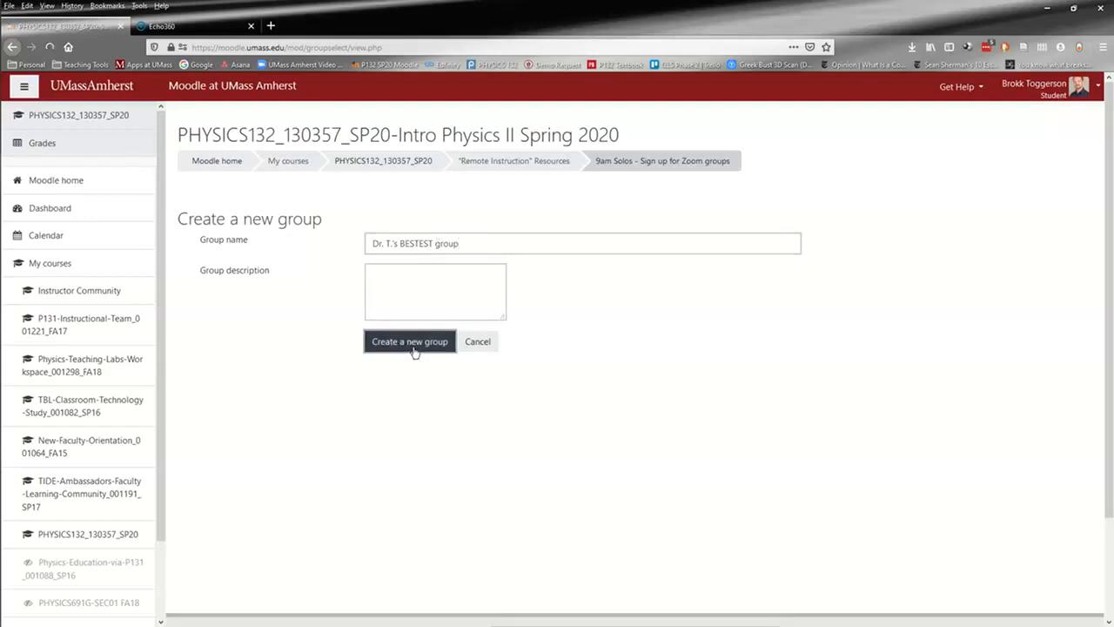
pyautogui.click(410, 339)
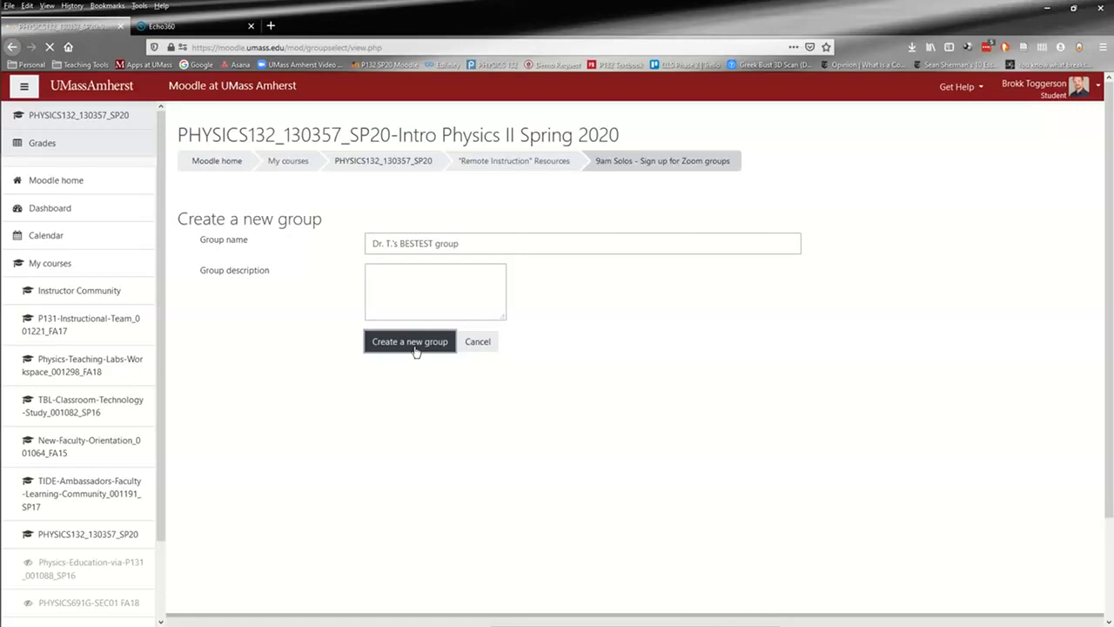
pyautogui.click(409, 342)
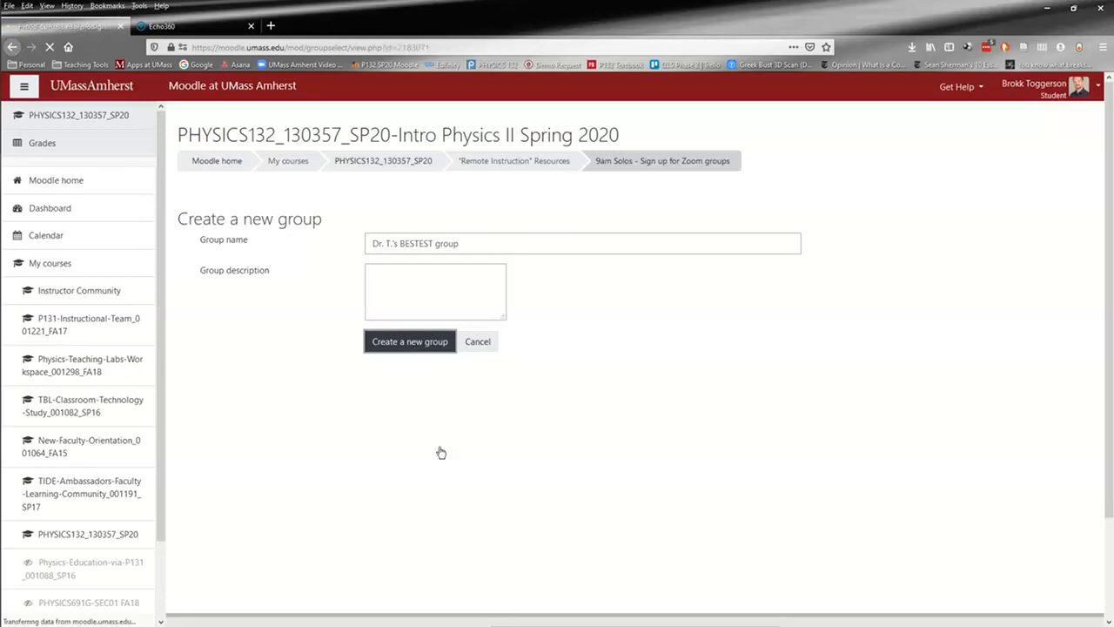
pyautogui.click(409, 341)
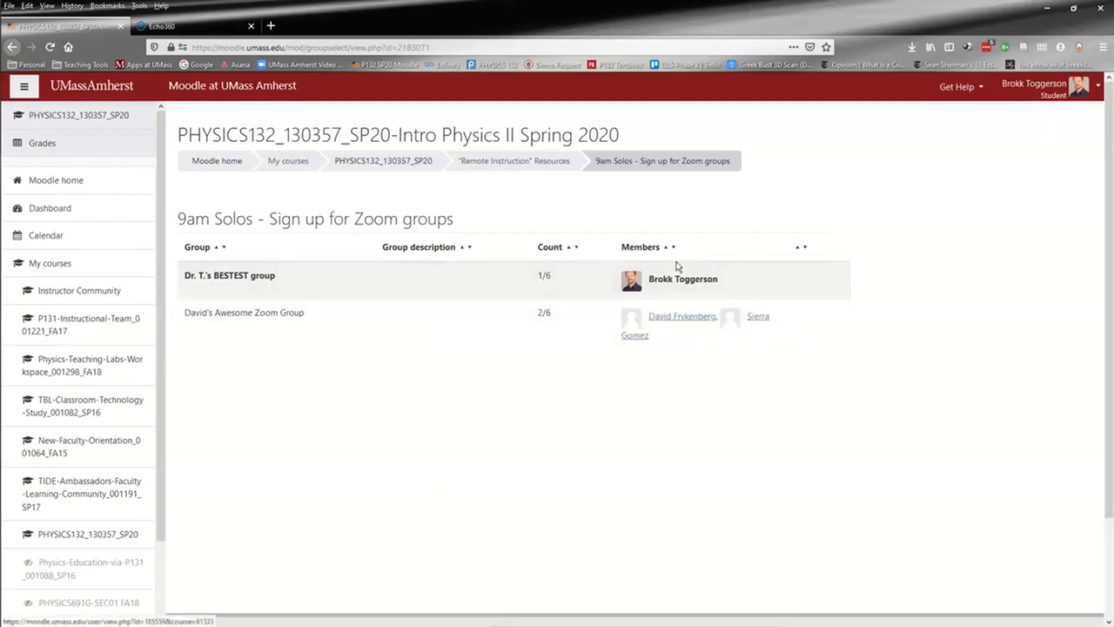
pyautogui.moveTo(560, 293)
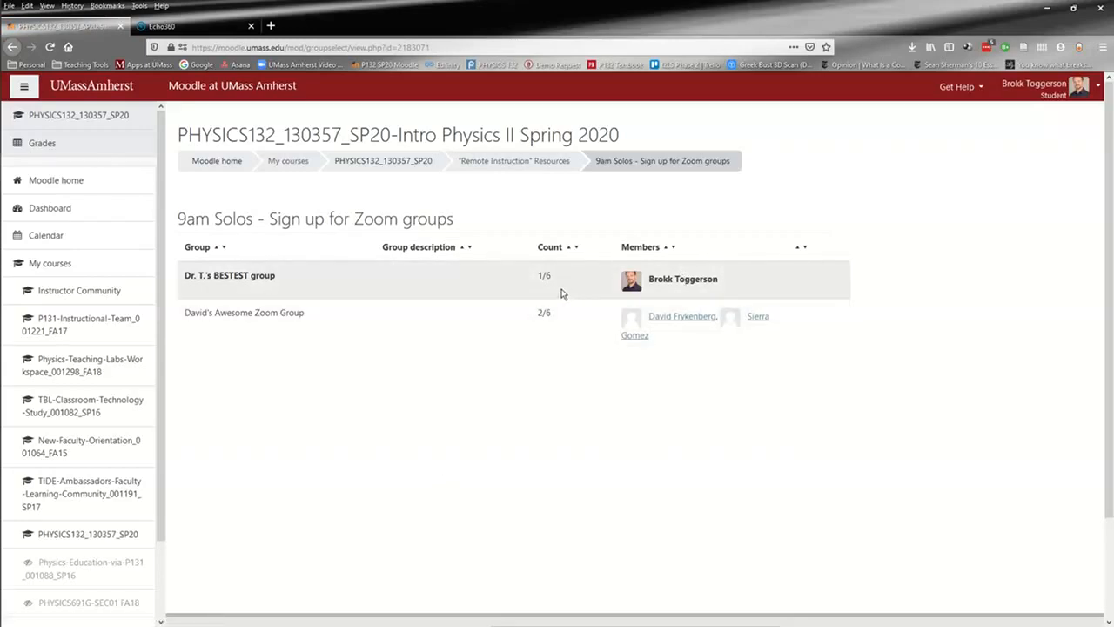